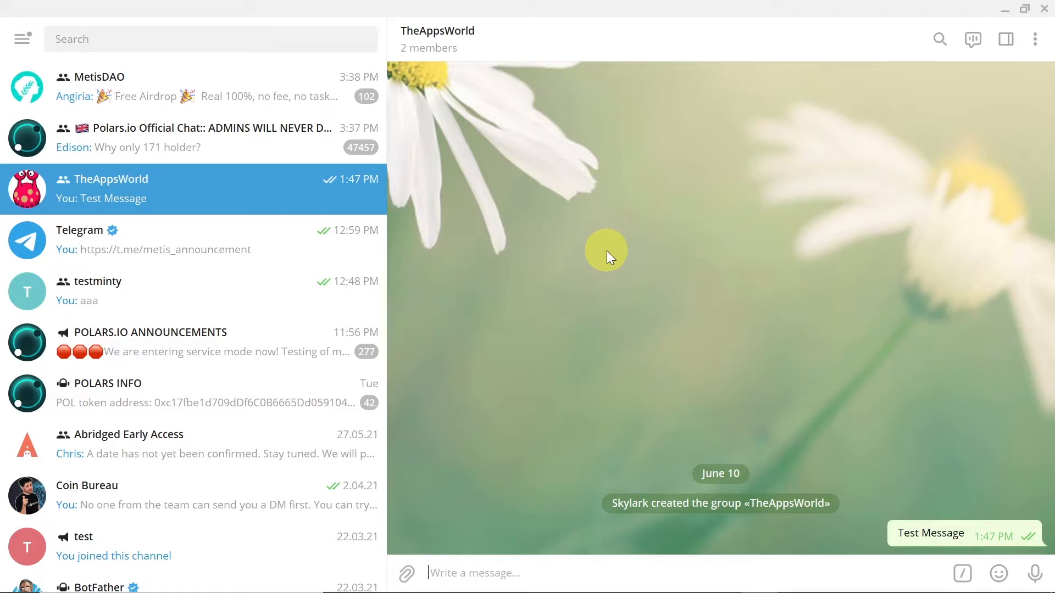
pyautogui.moveTo(22, 39)
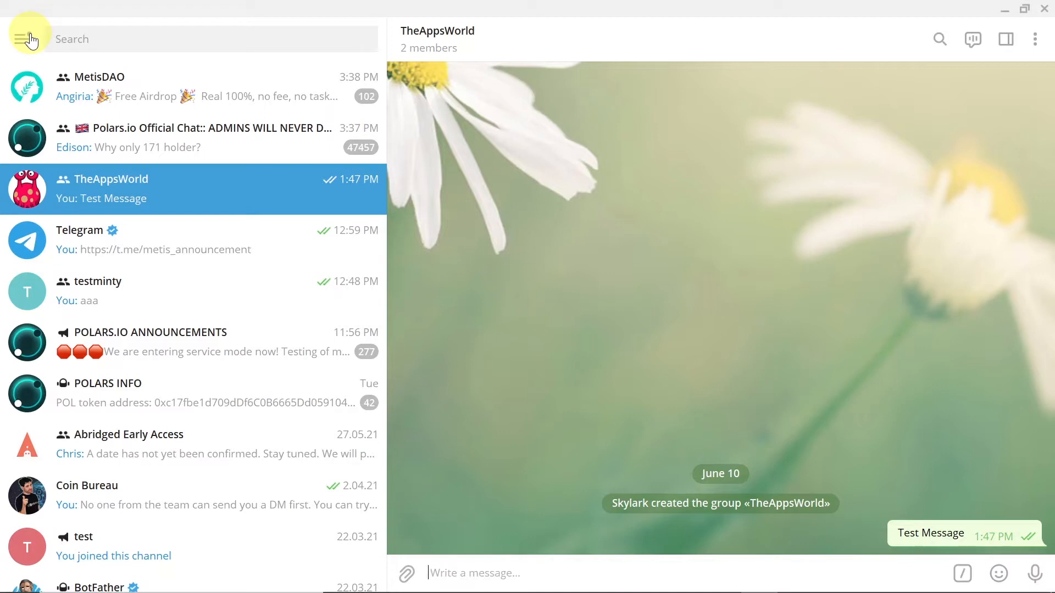
pyautogui.moveTo(30, 40)
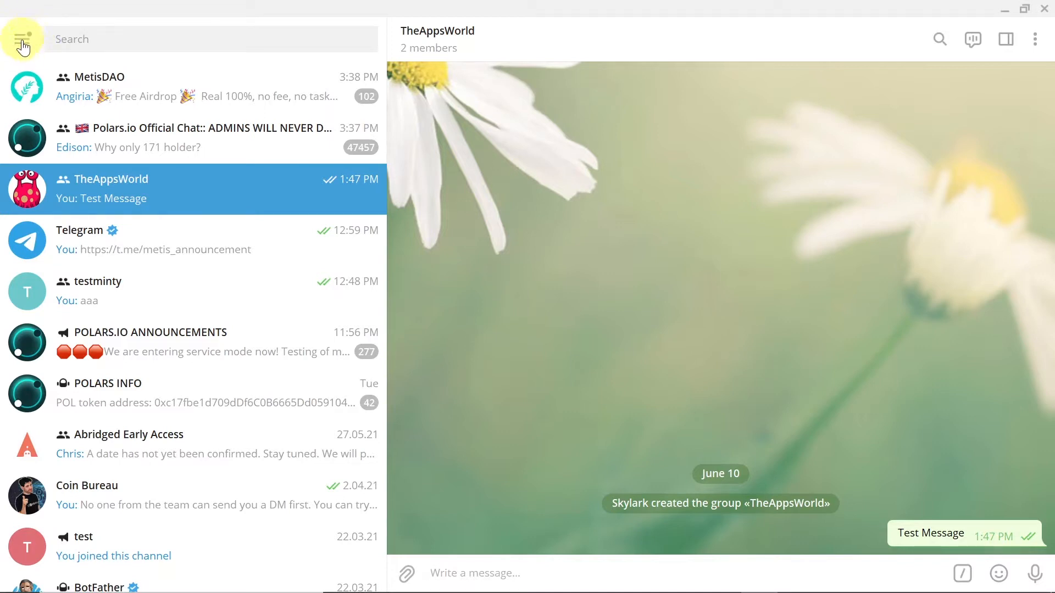
# Go from the main menu into Settings and open the empty Folders page.
pyautogui.click(22, 38)
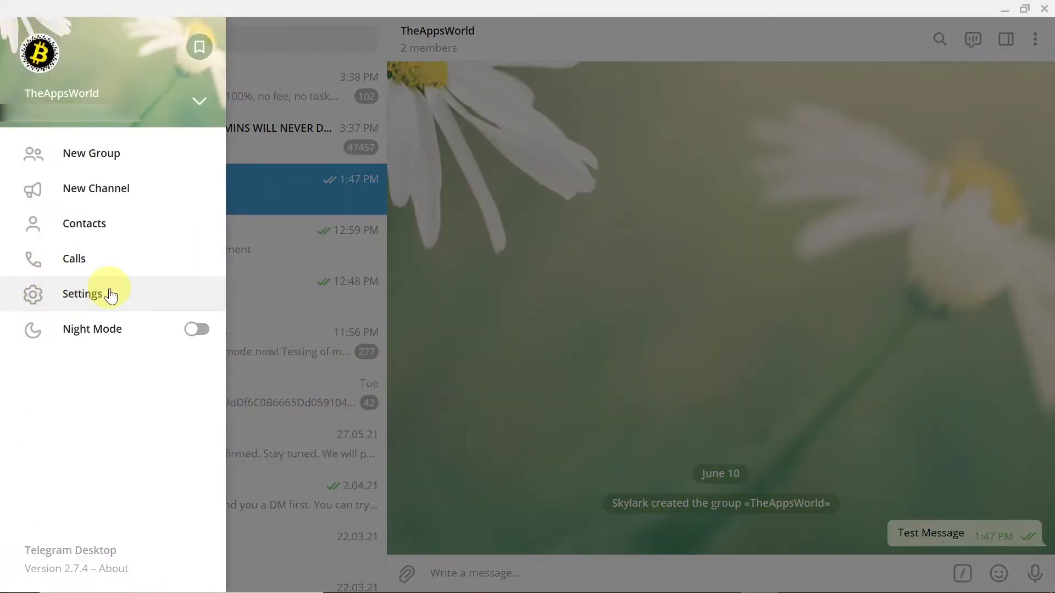
pyautogui.click(84, 294)
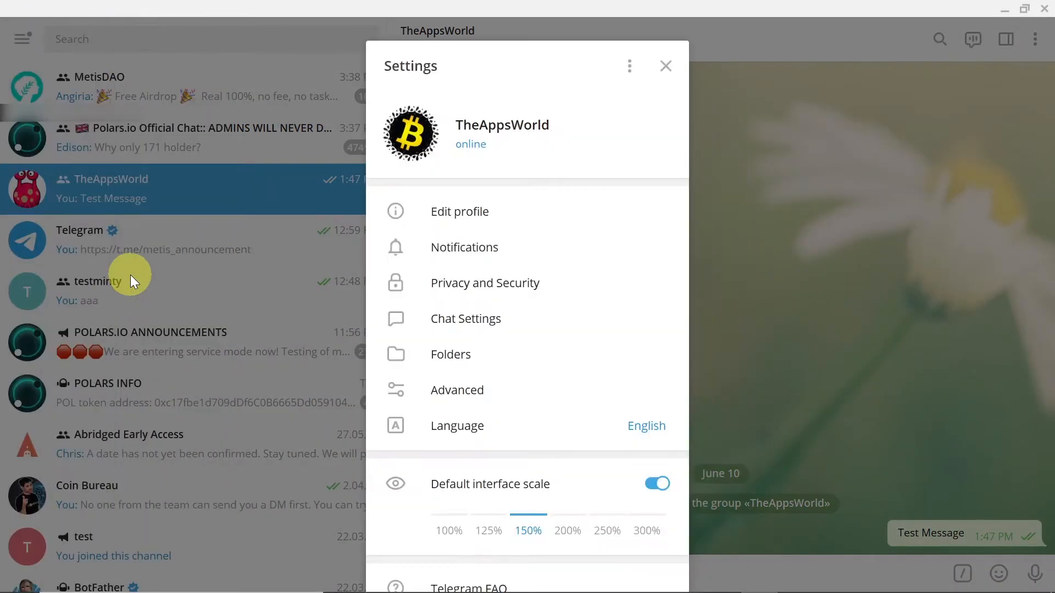
pyautogui.moveTo(498, 182)
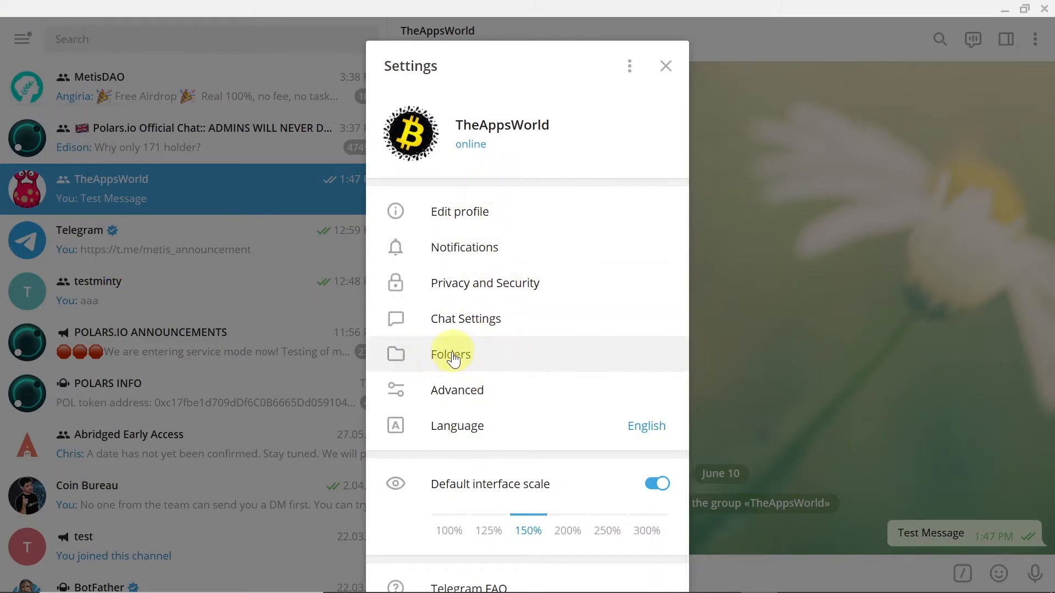
pyautogui.click(451, 354)
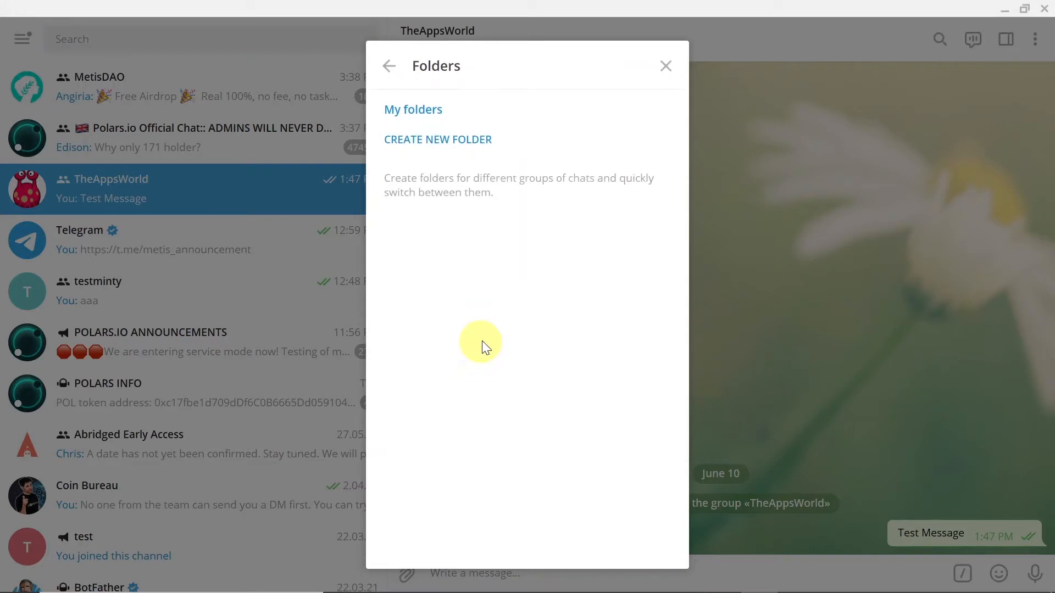
pyautogui.moveTo(437, 139)
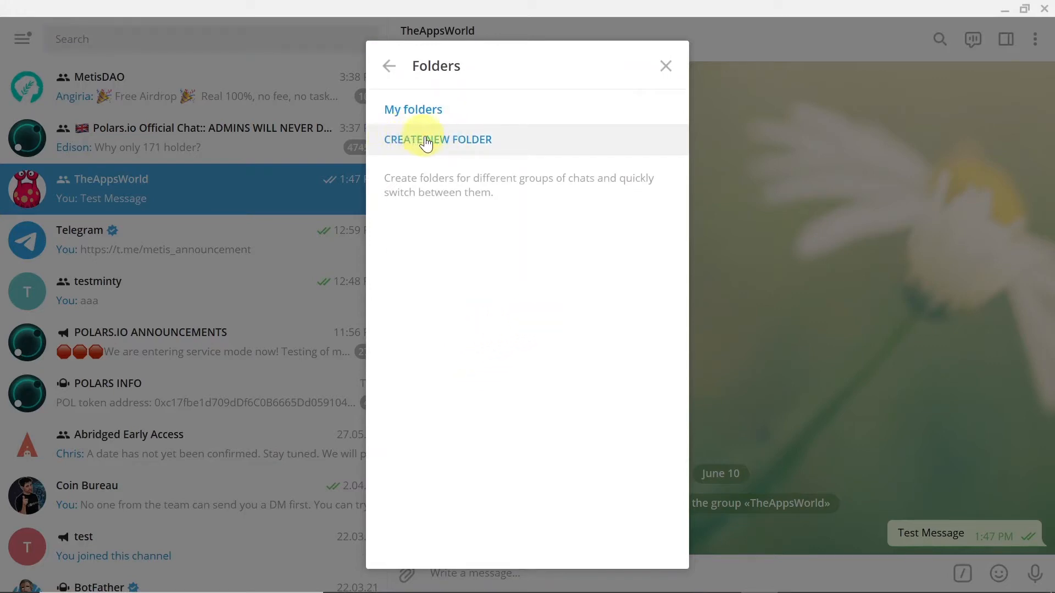
pyautogui.moveTo(506, 146)
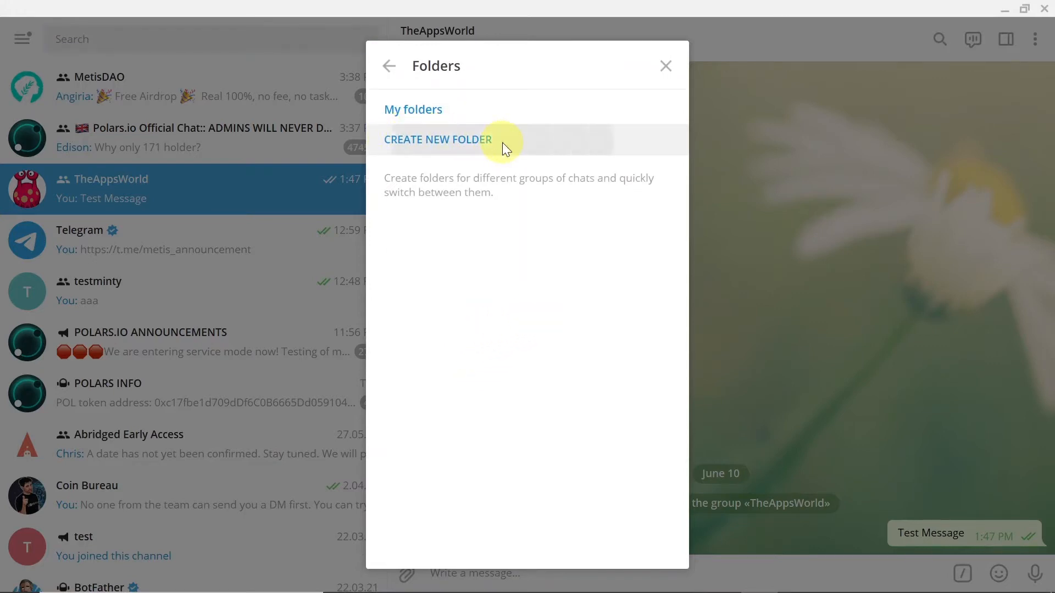
# Create folder 'My' holding TheAppsWorld, testminty and test.
pyautogui.click(438, 139)
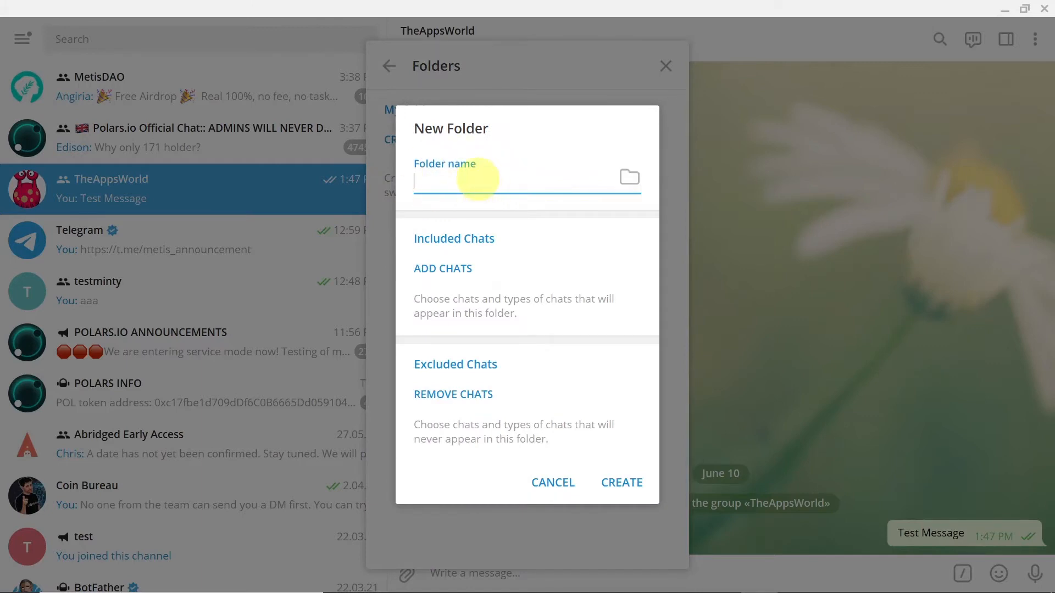
pyautogui.write('My')
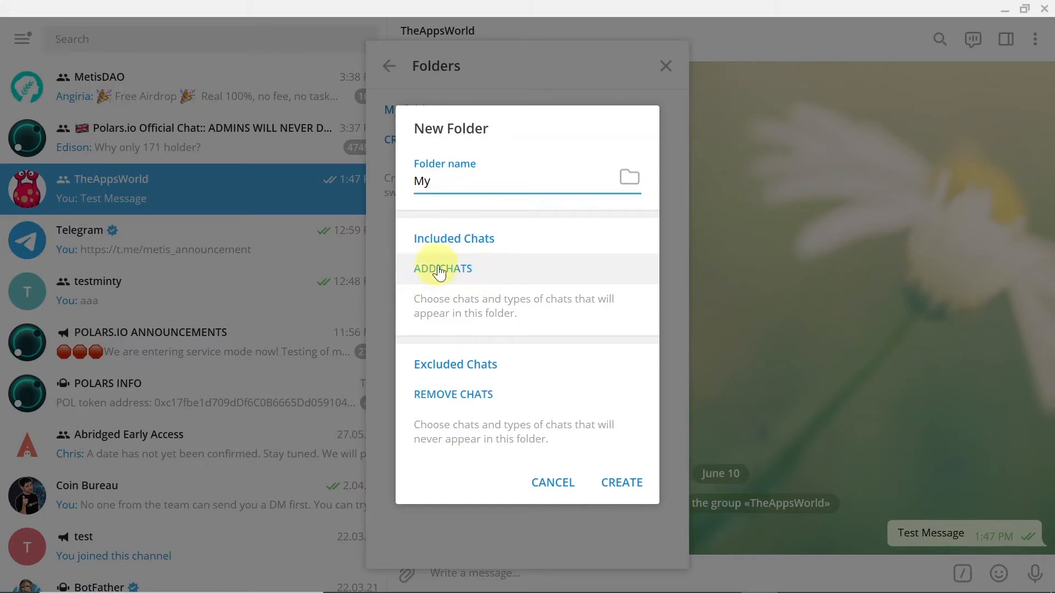
pyautogui.click(443, 269)
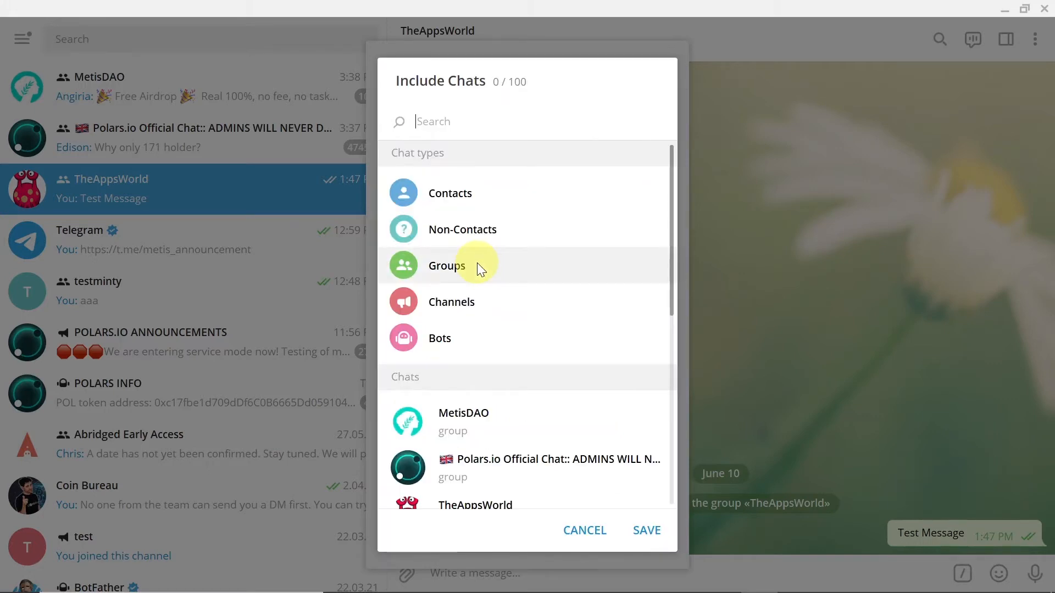
pyautogui.scroll(-3)
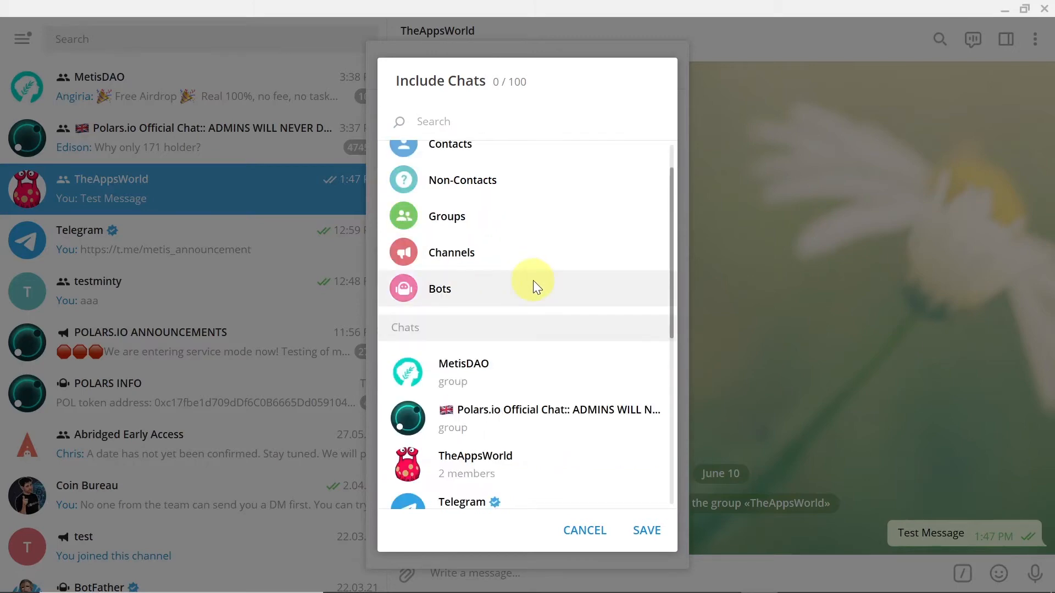
pyautogui.scroll(-3)
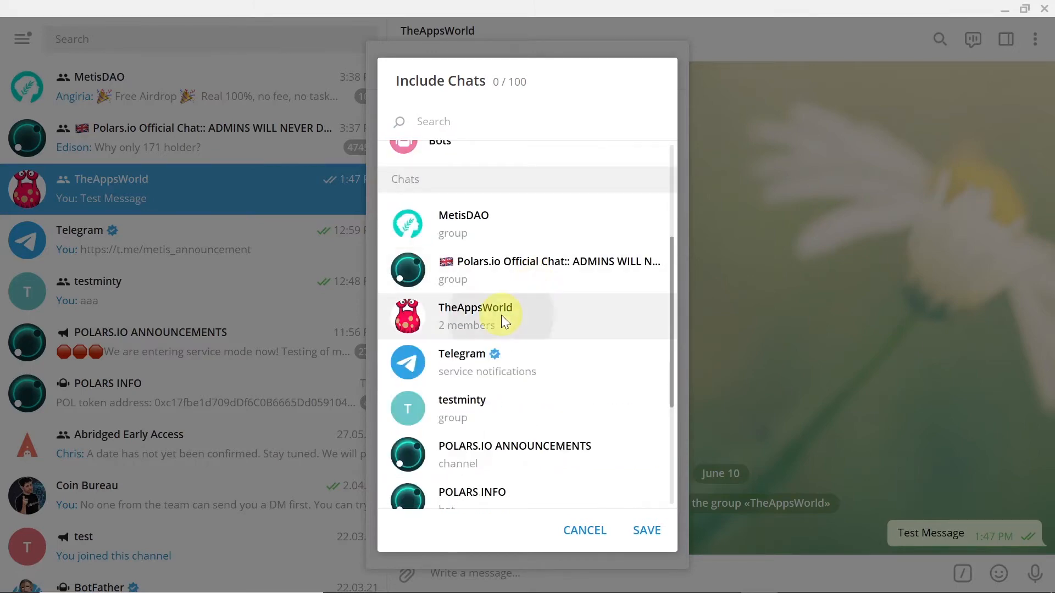
pyautogui.click(462, 399)
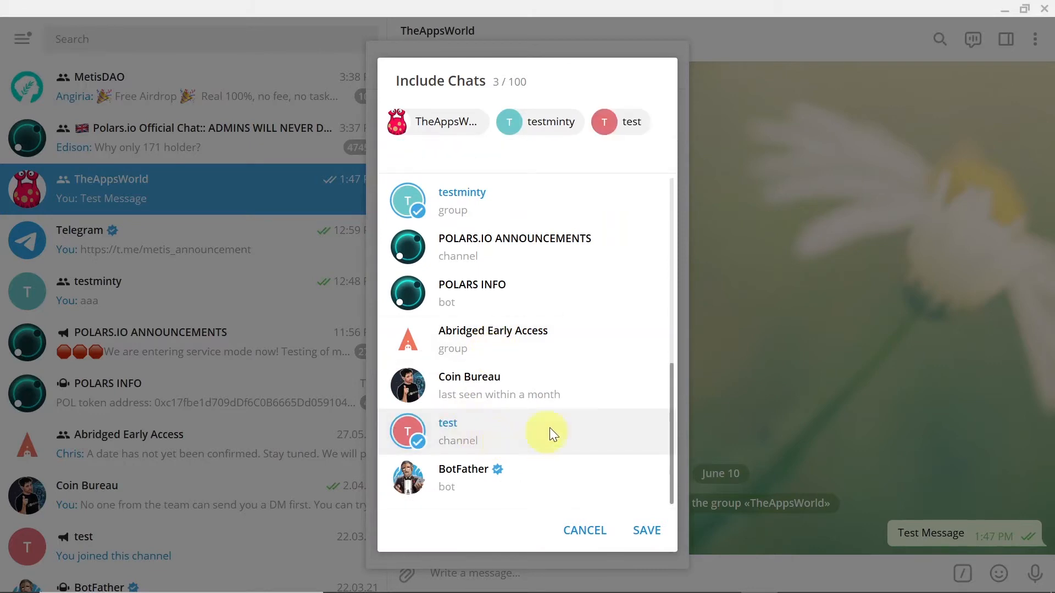
pyautogui.click(645, 530)
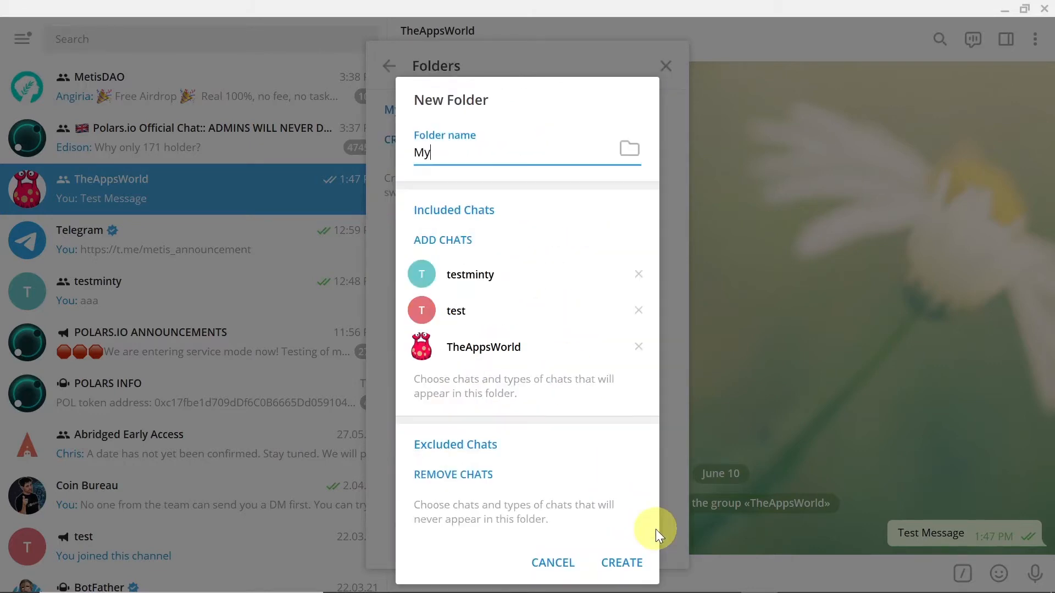
pyautogui.click(621, 563)
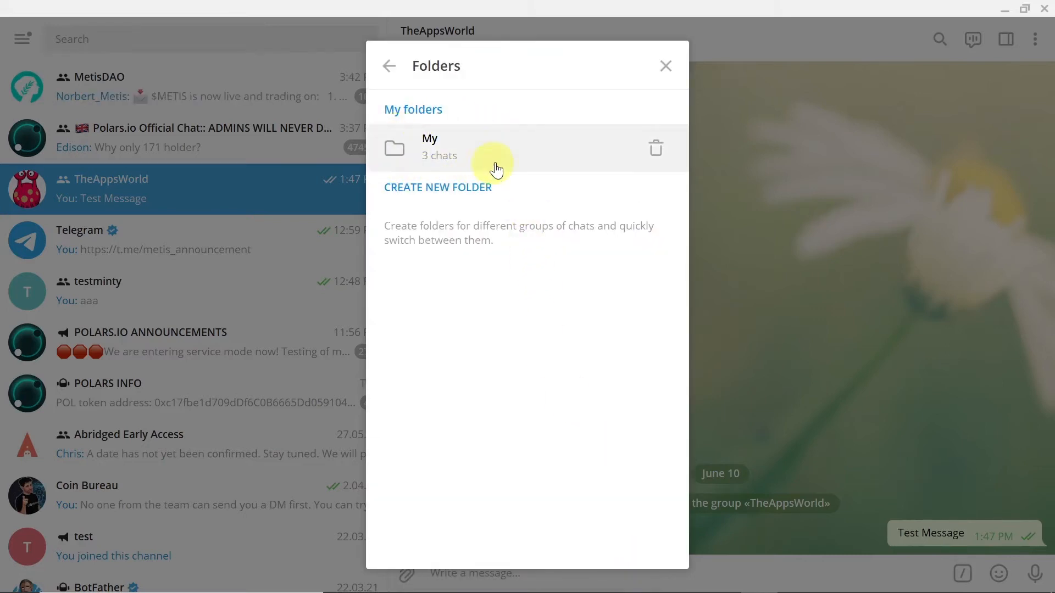
pyautogui.moveTo(417, 186)
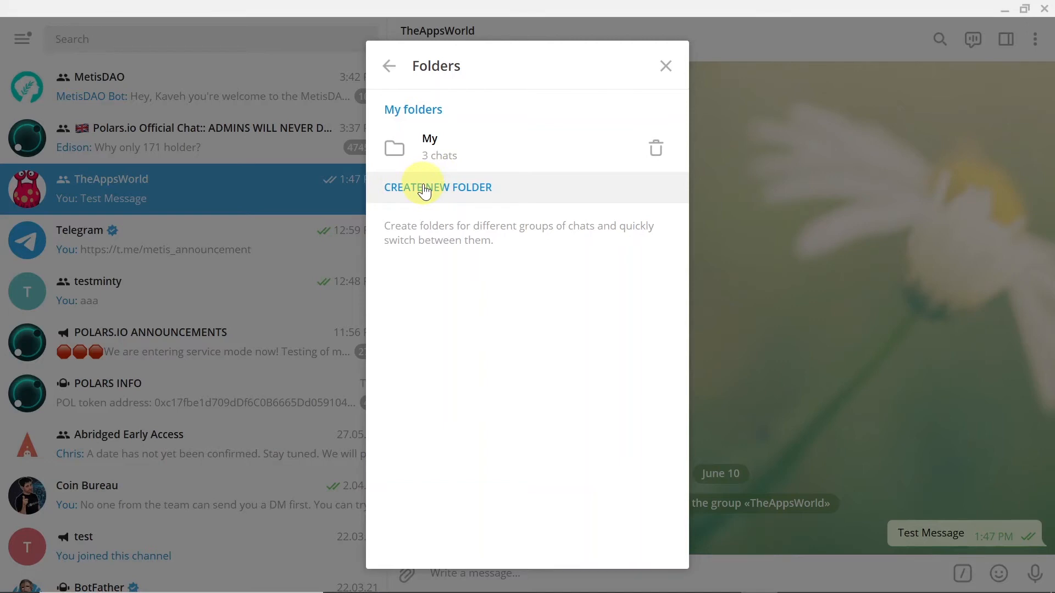
# Create folder 'Best' with MetisDAO, Polars.io Official Chat, POLARS.IO ANNOUNCEMENTS and POLARS INFO.
pyautogui.click(437, 187)
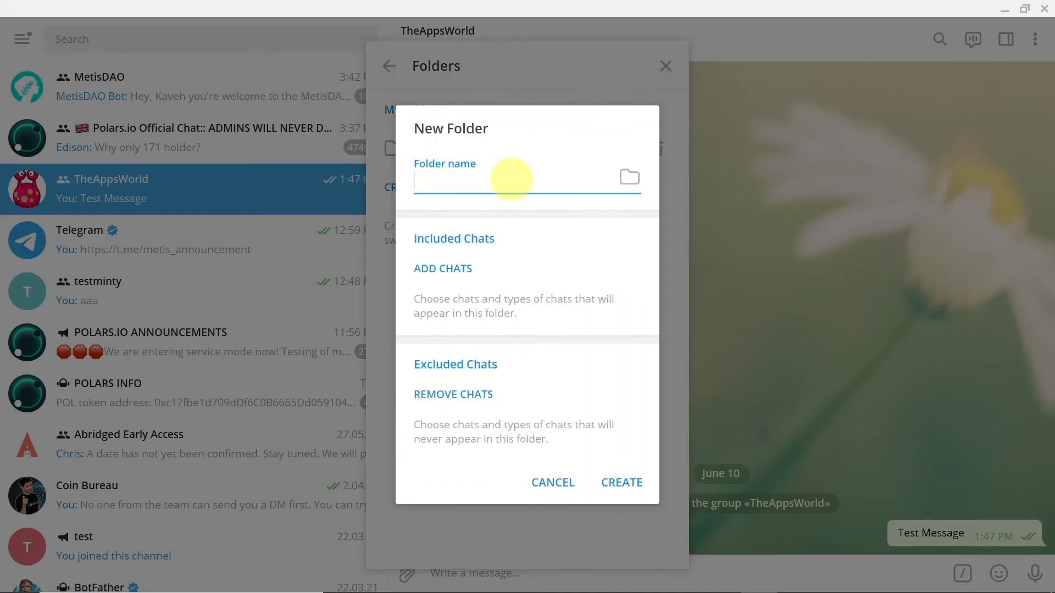
pyautogui.write('B')
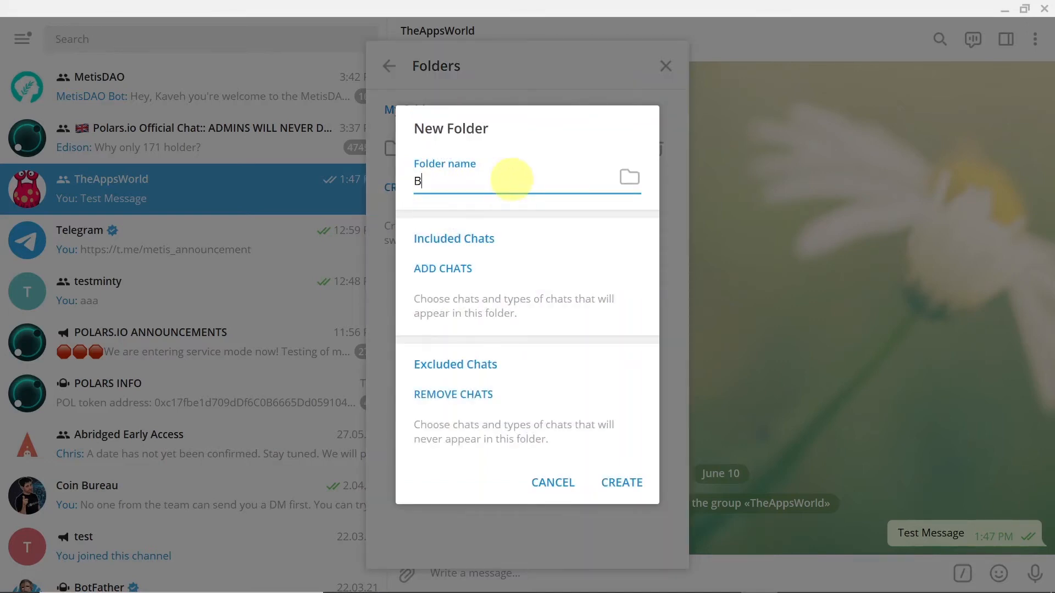
pyautogui.write('est')
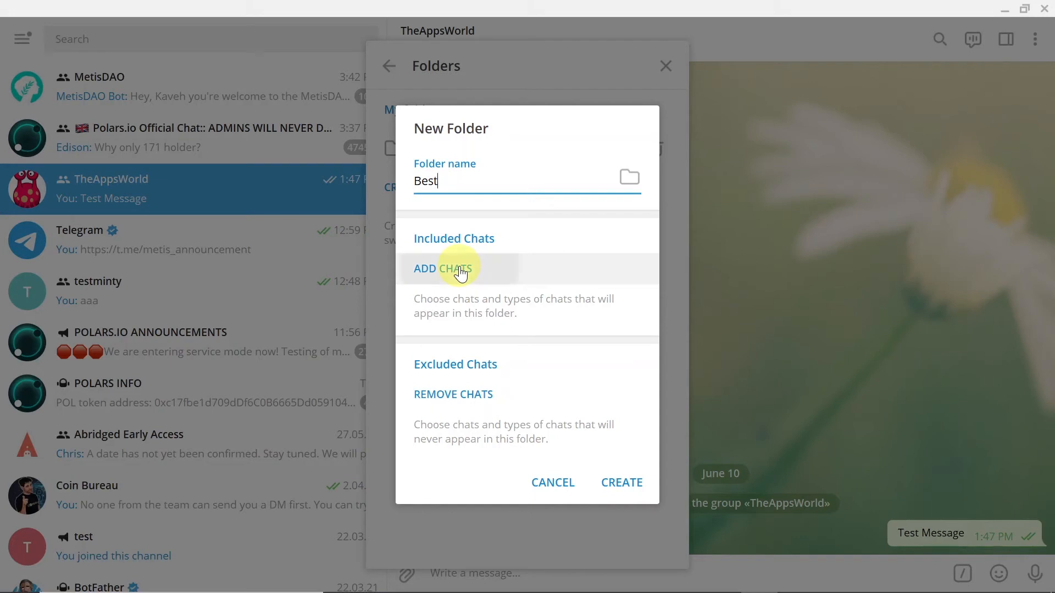
pyautogui.click(443, 267)
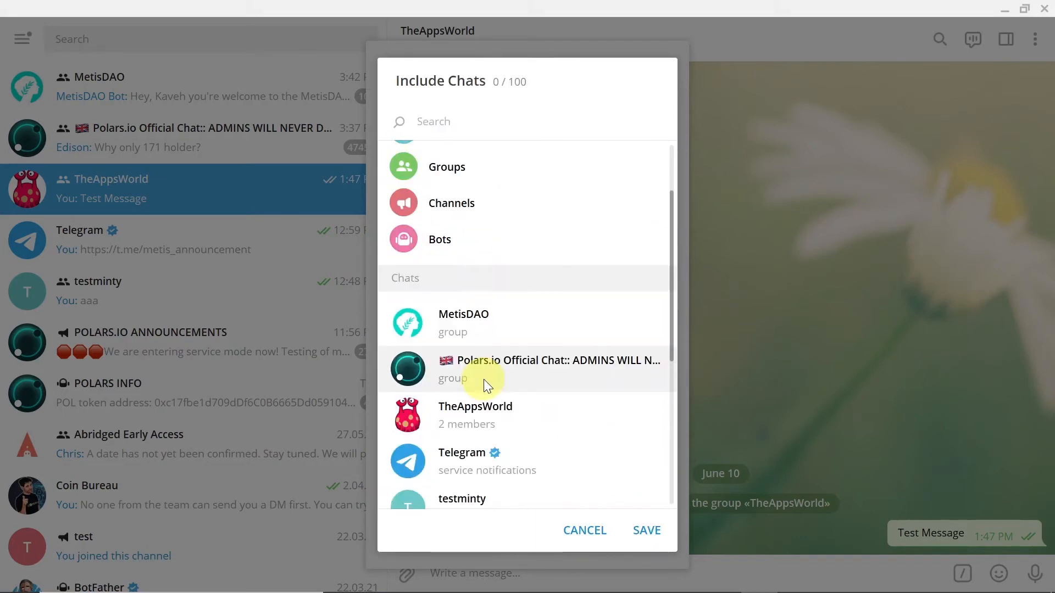
pyautogui.click(548, 368)
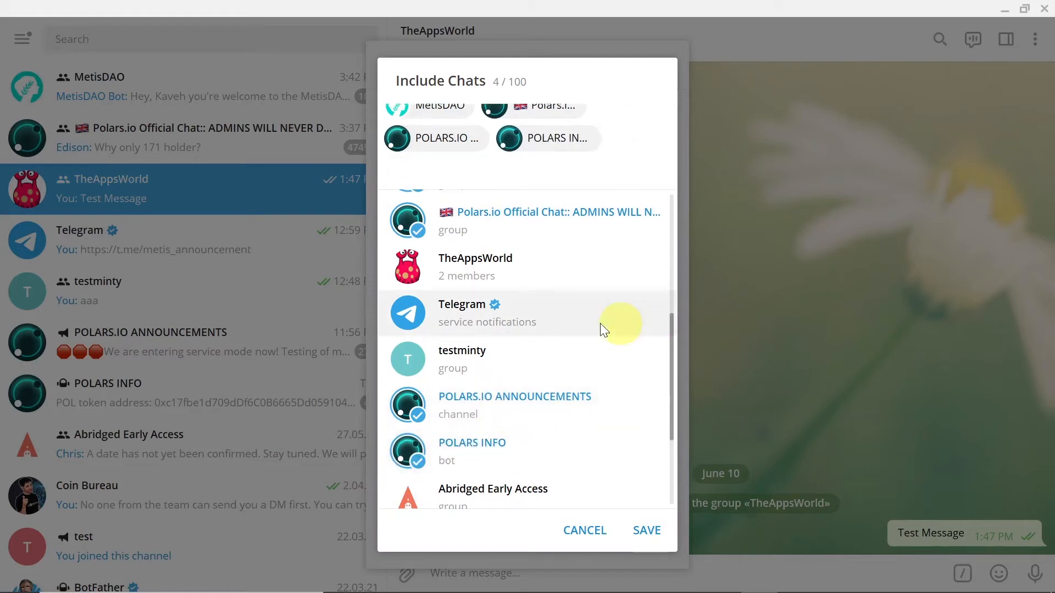
pyautogui.moveTo(647, 531)
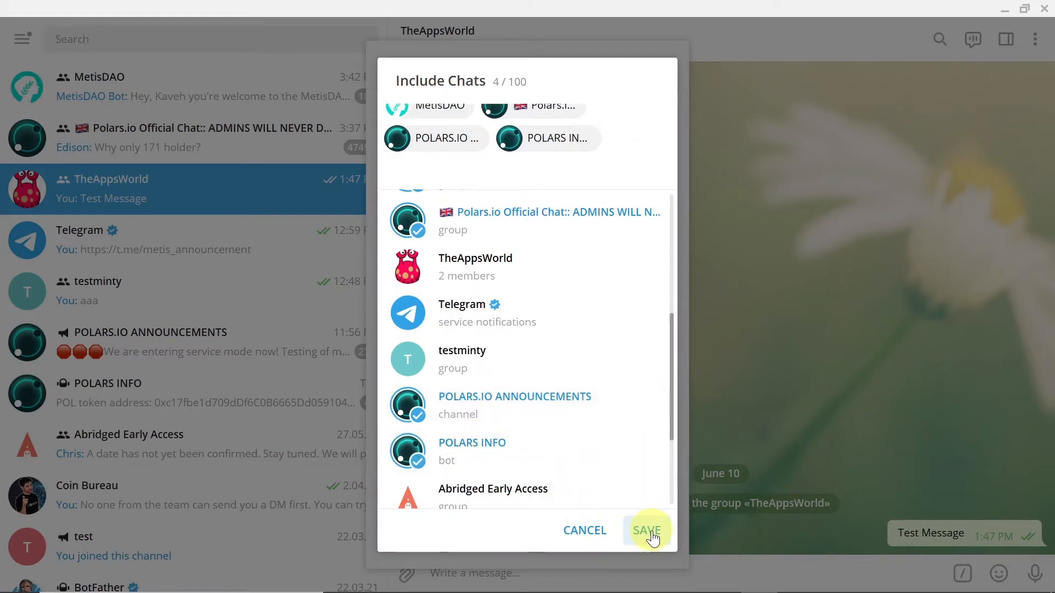
pyautogui.click(645, 530)
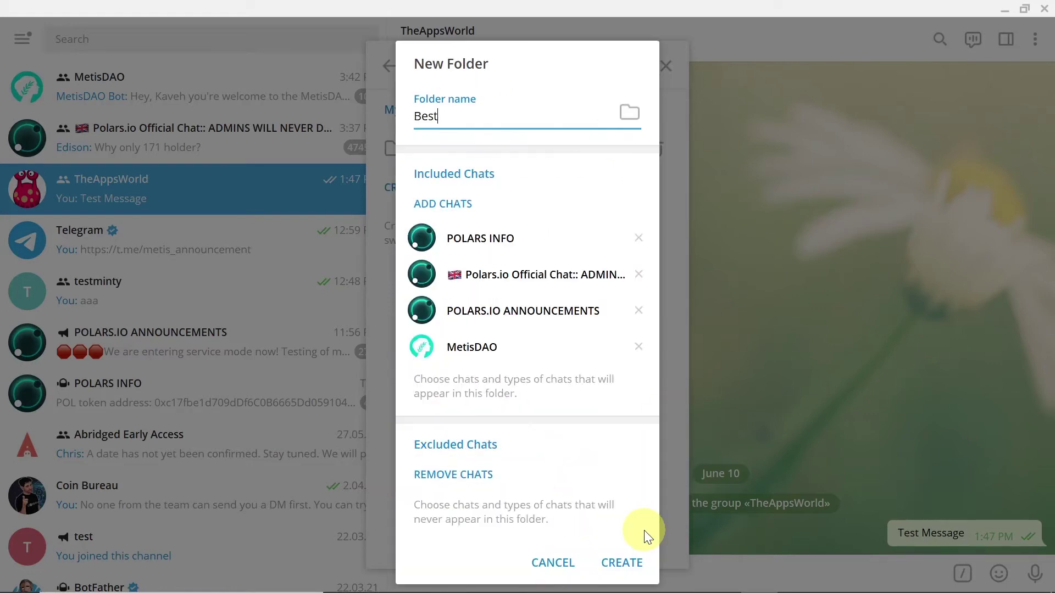
pyautogui.click(621, 562)
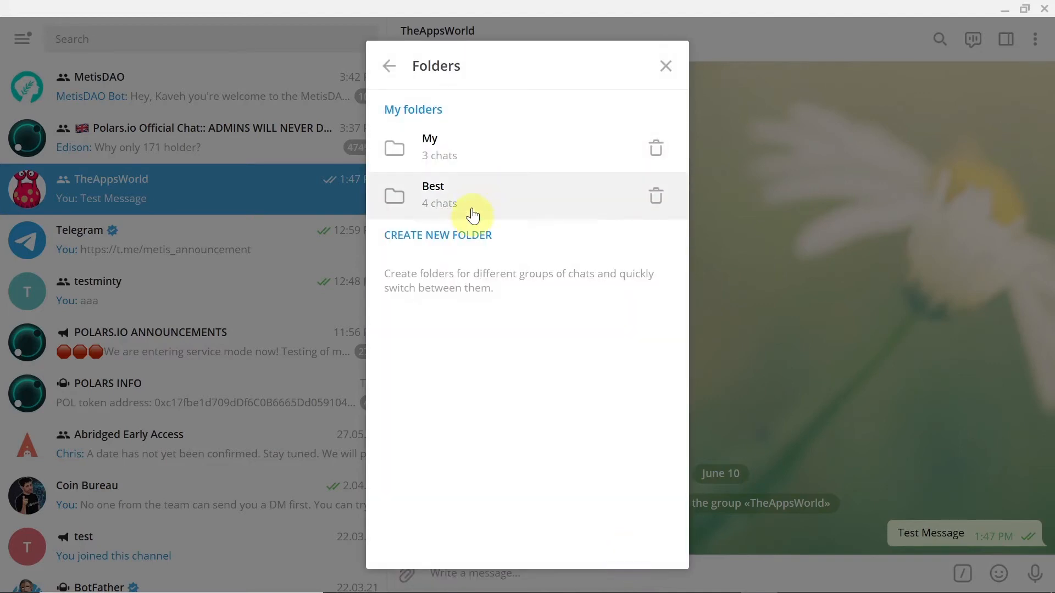
pyautogui.moveTo(636, 81)
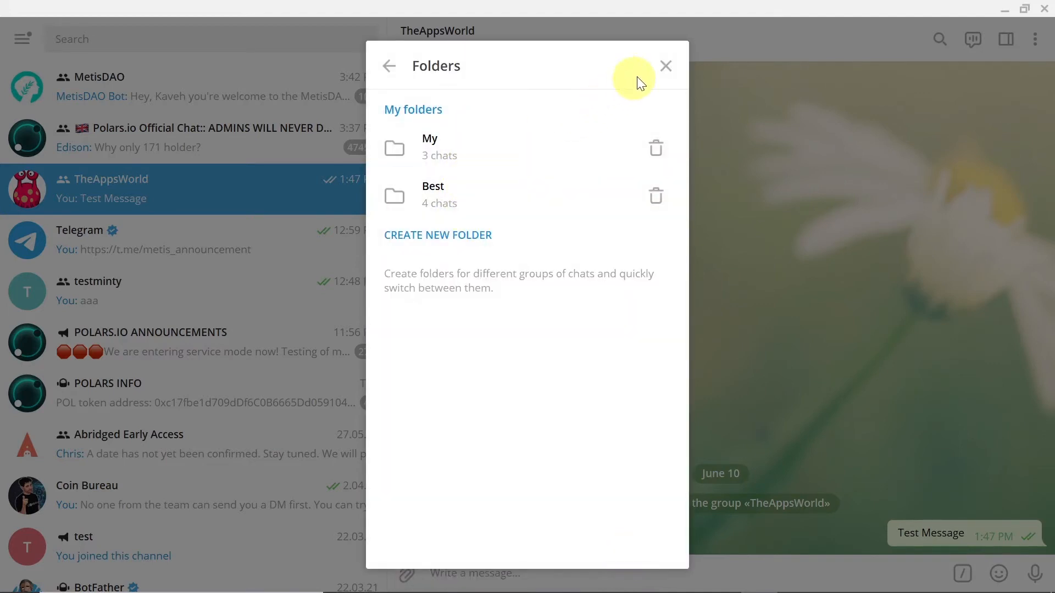
# Close Folders settings, browse the My and Best sidebar folders, then return to All chats.
pyautogui.click(665, 66)
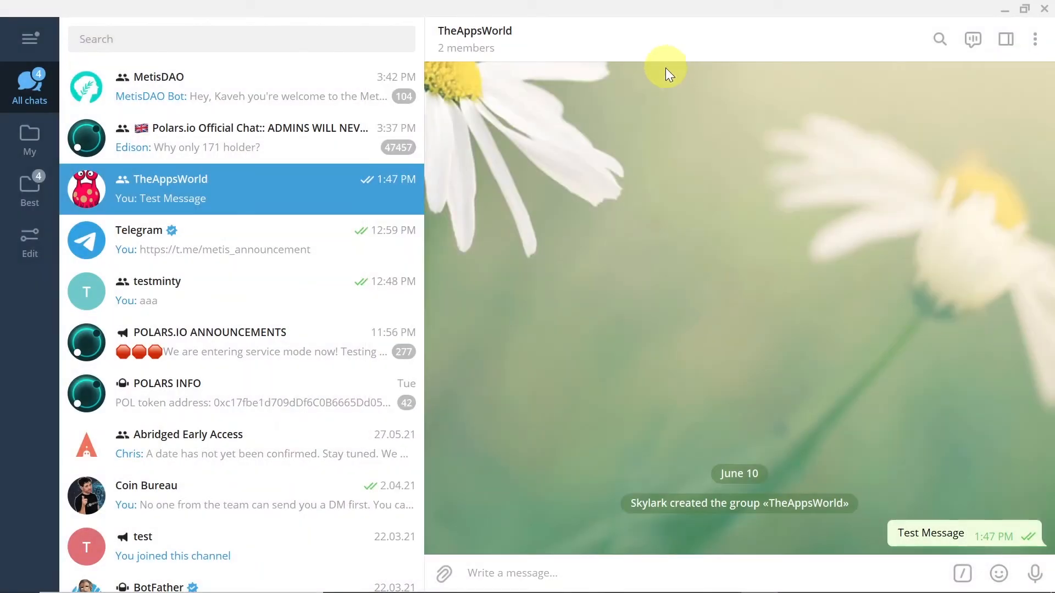
pyautogui.moveTo(29, 83)
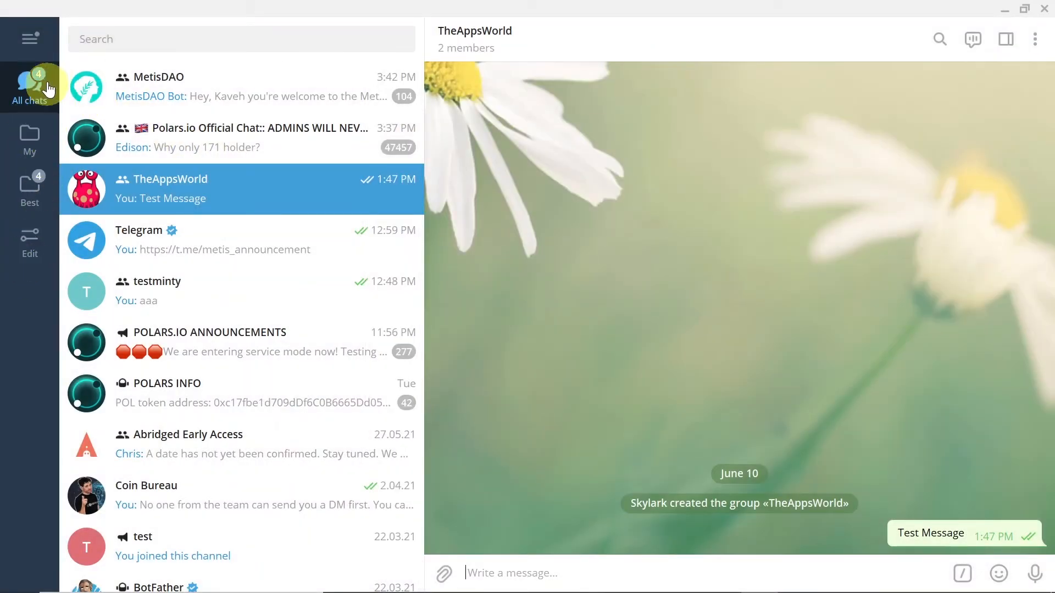
pyautogui.click(30, 141)
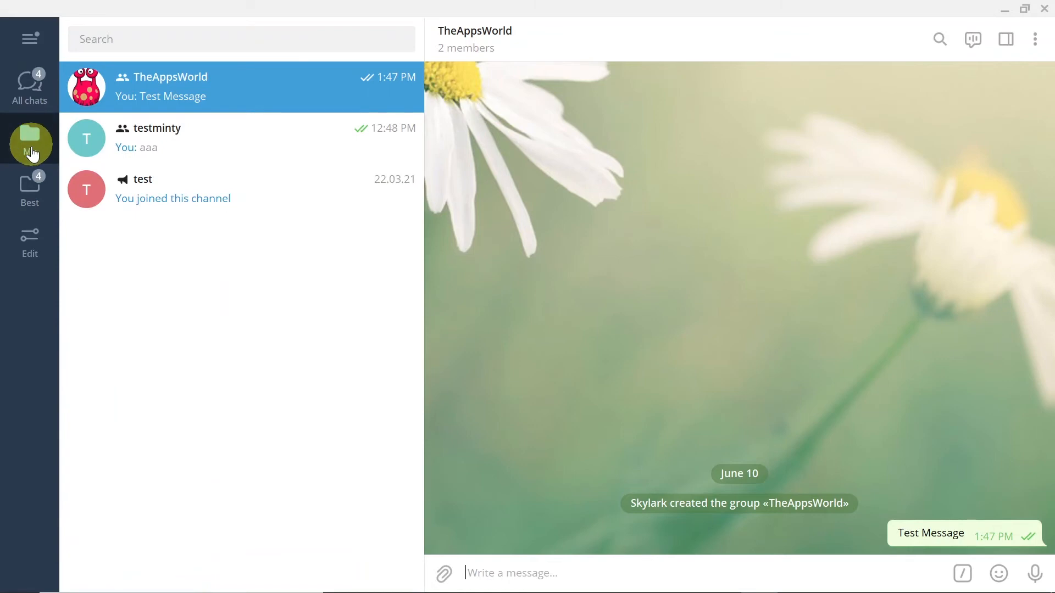
pyautogui.click(30, 189)
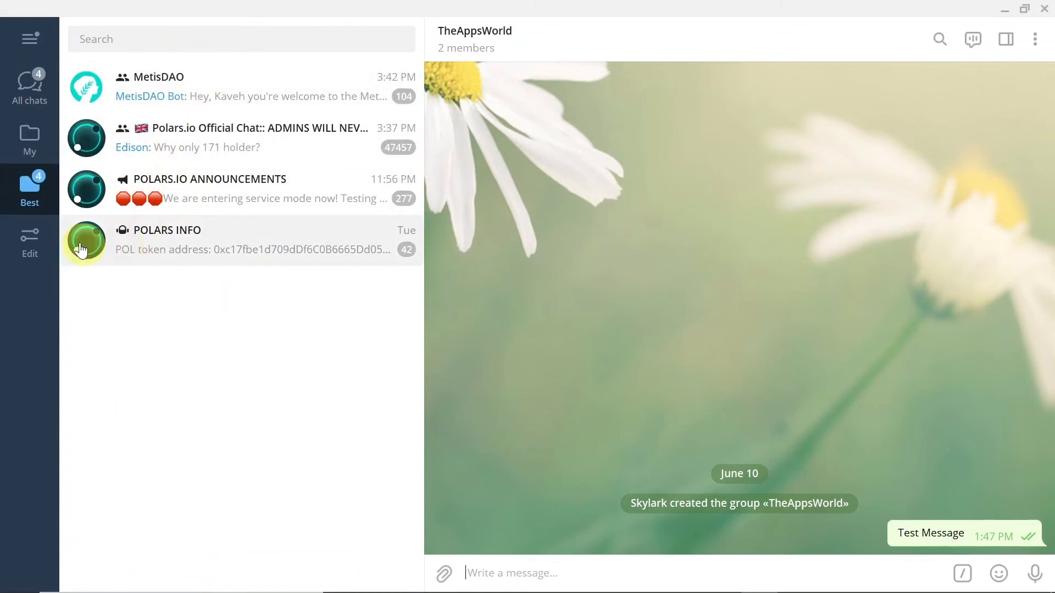
pyautogui.click(30, 139)
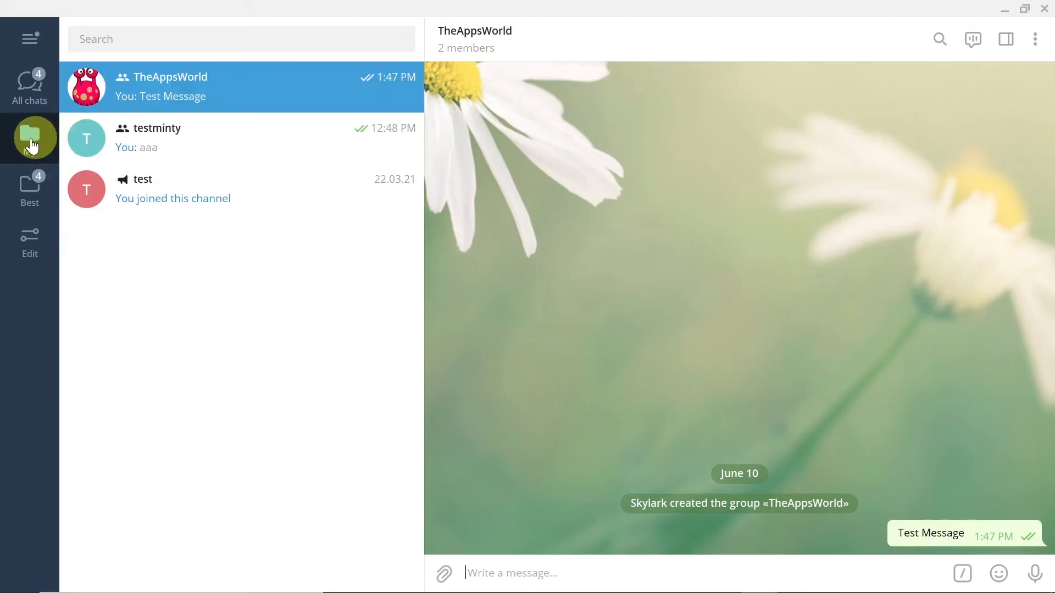
pyautogui.click(30, 138)
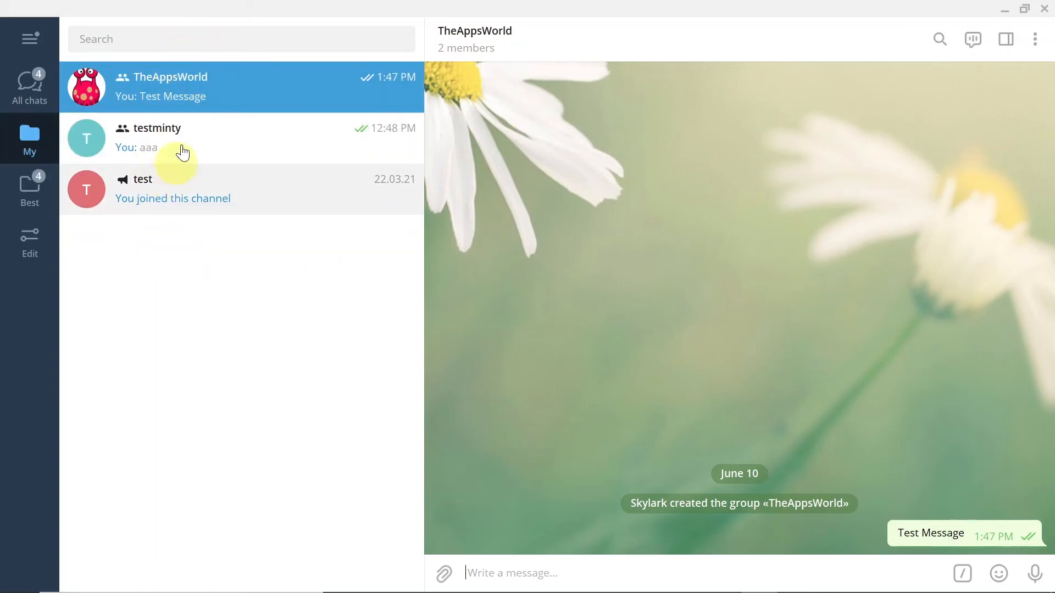
pyautogui.moveTo(182, 111)
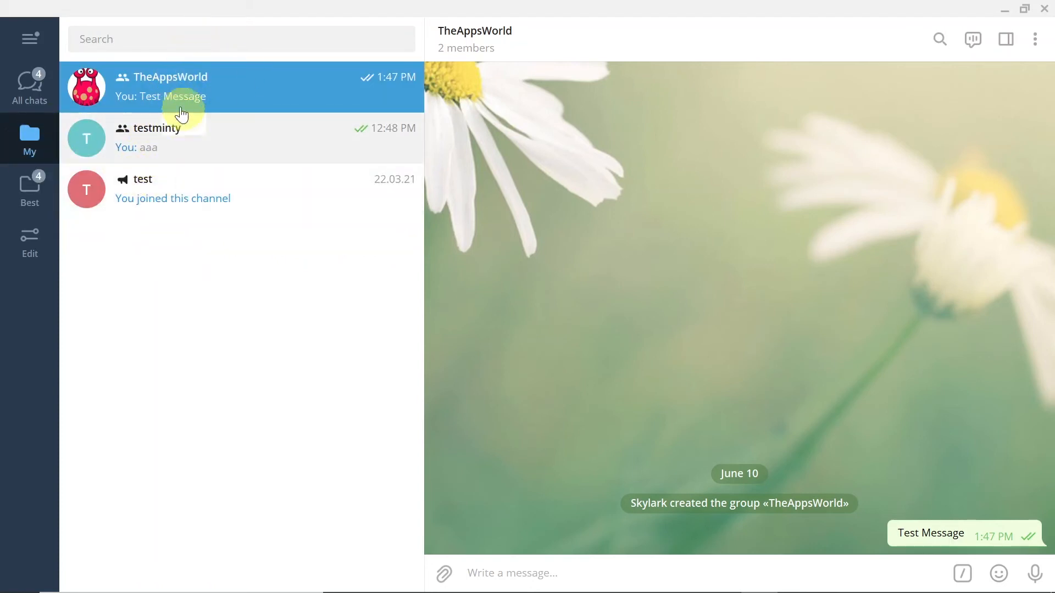
pyautogui.click(30, 87)
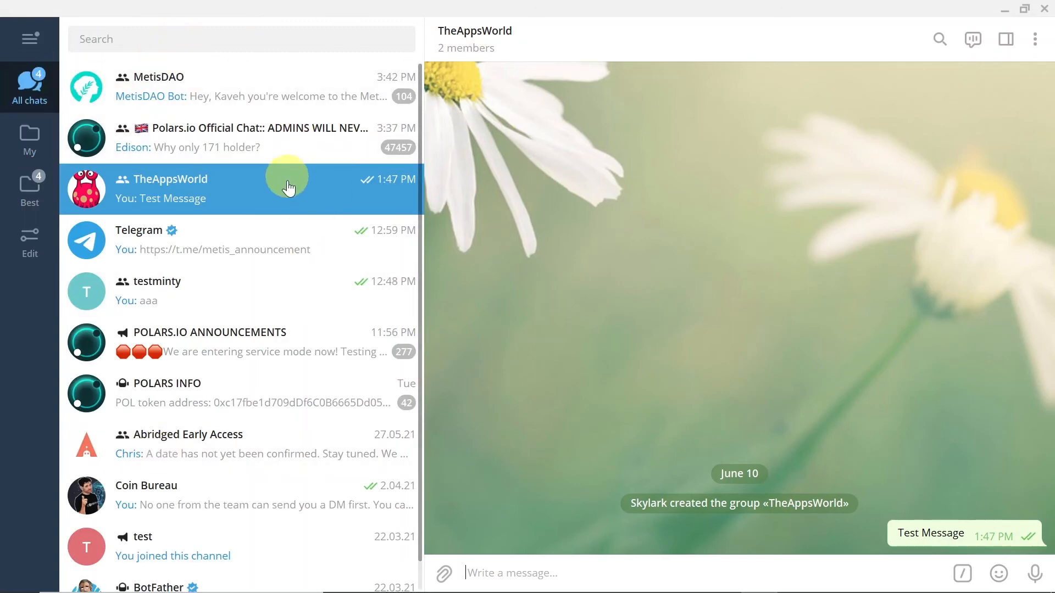
pyautogui.moveTo(294, 182)
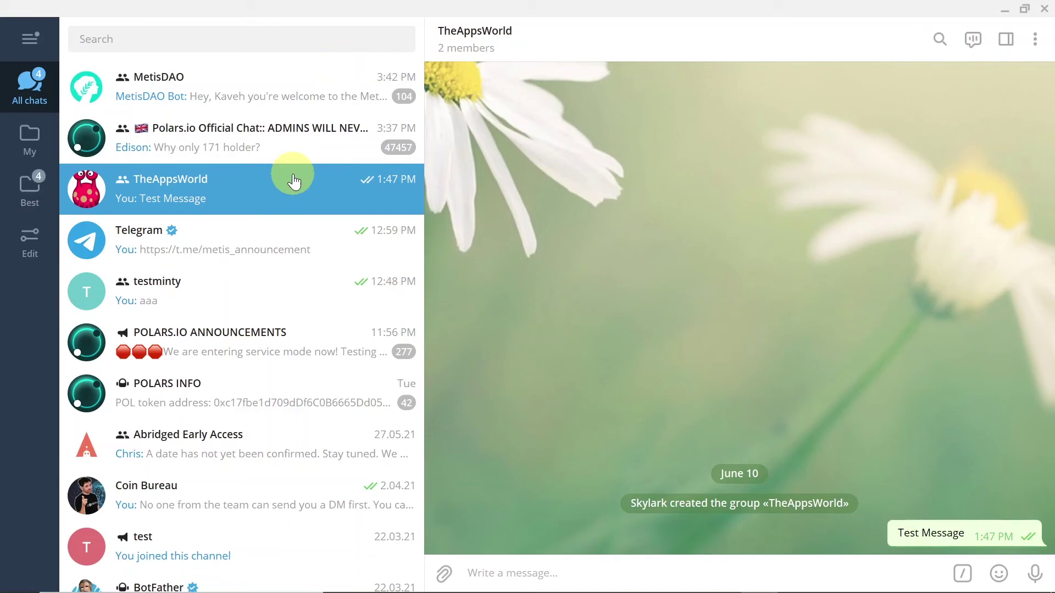